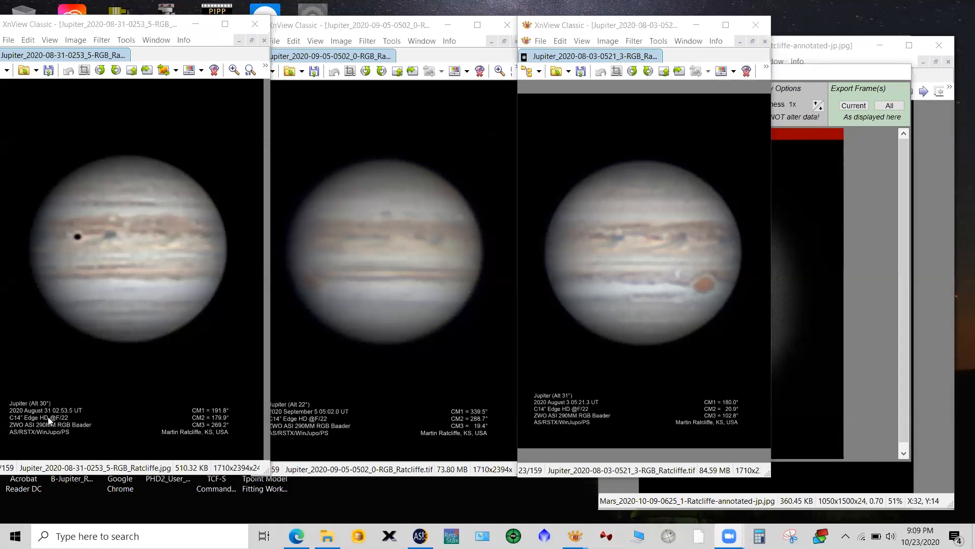
mouse_move(96, 438)
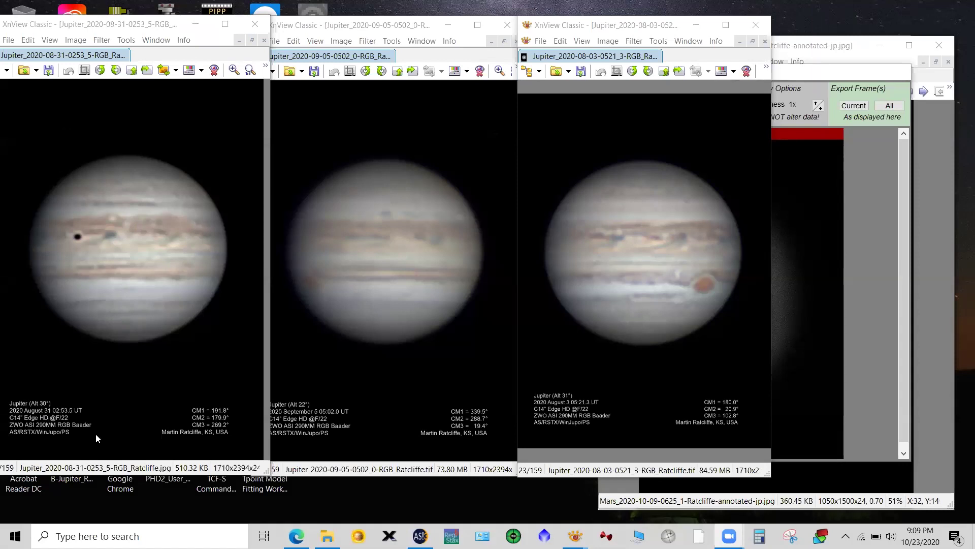
mouse_move(60, 435)
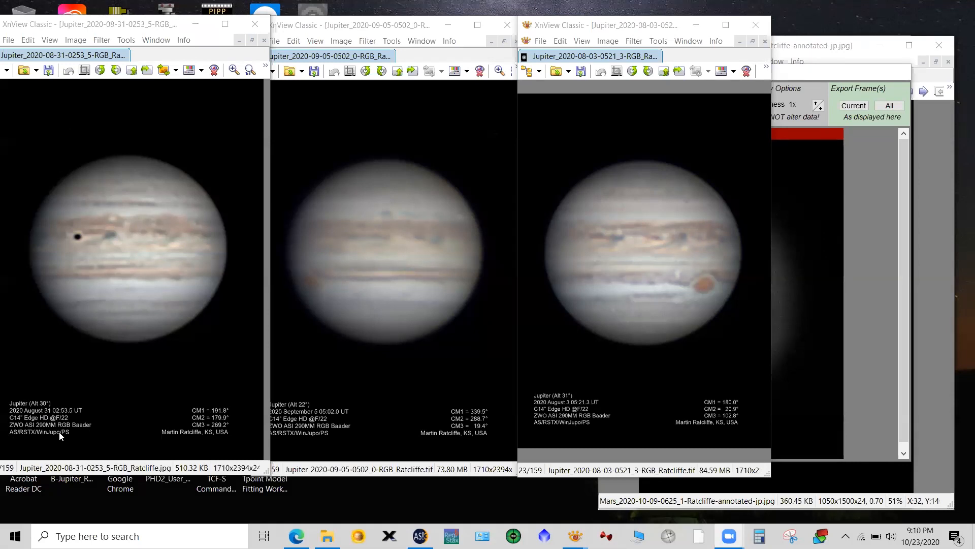
mouse_move(120, 424)
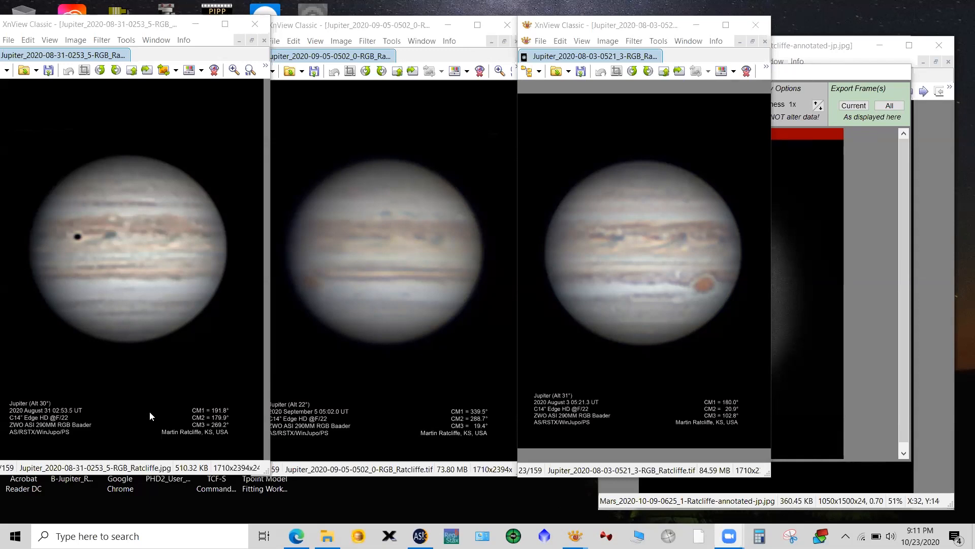
mouse_move(272, 375)
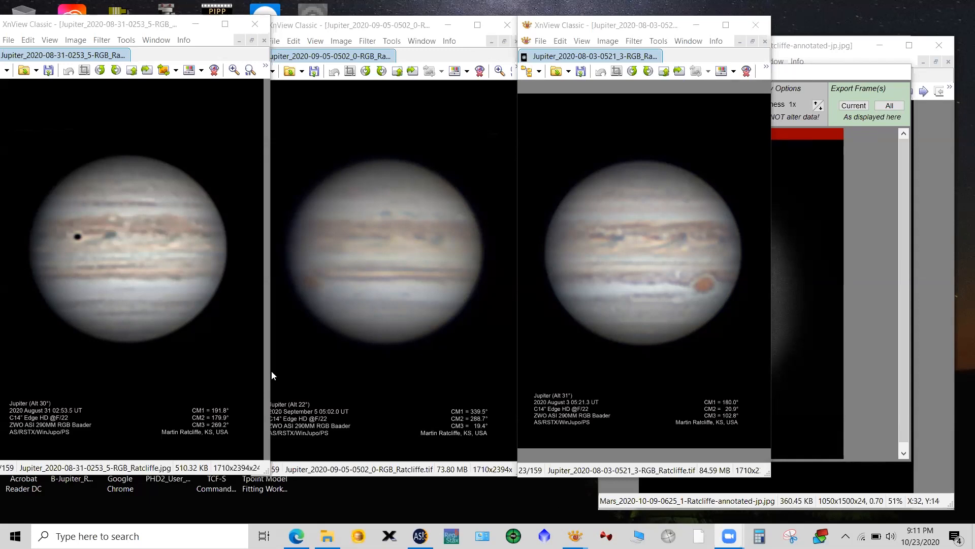
mouse_move(839, 67)
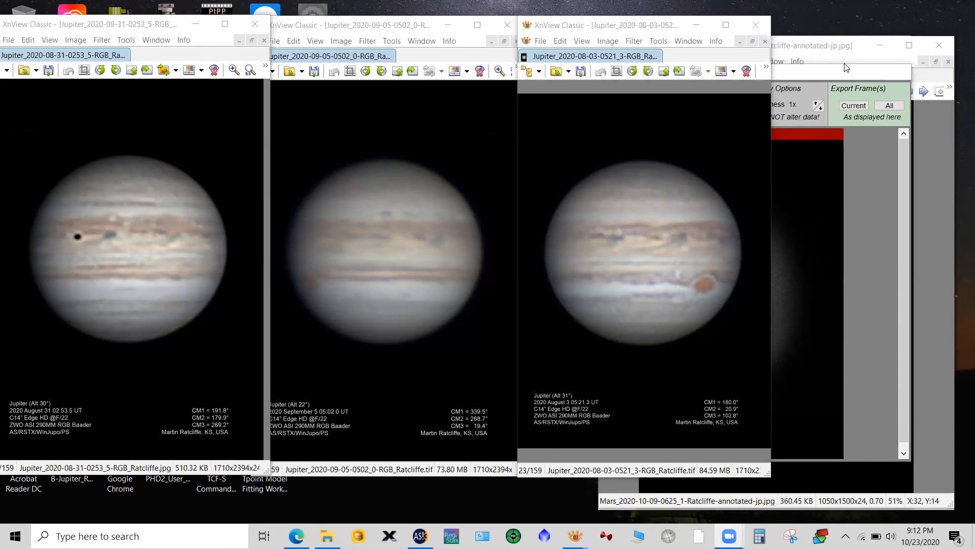
mouse_move(295, 122)
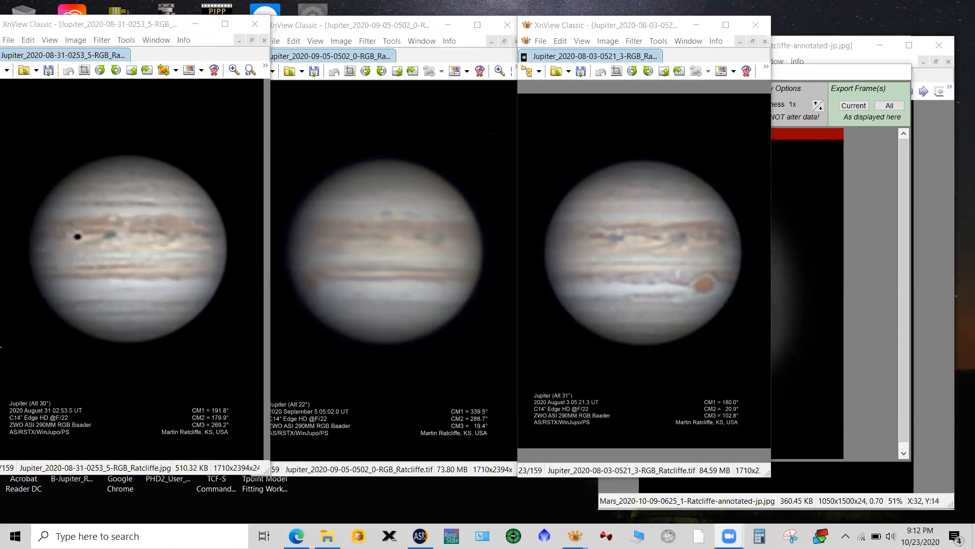
mouse_move(130, 402)
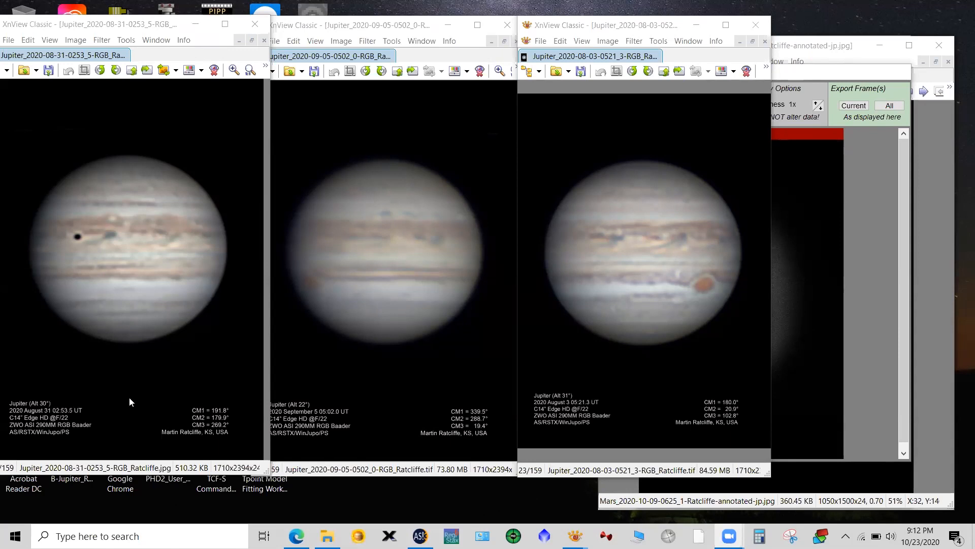
mouse_move(713, 392)
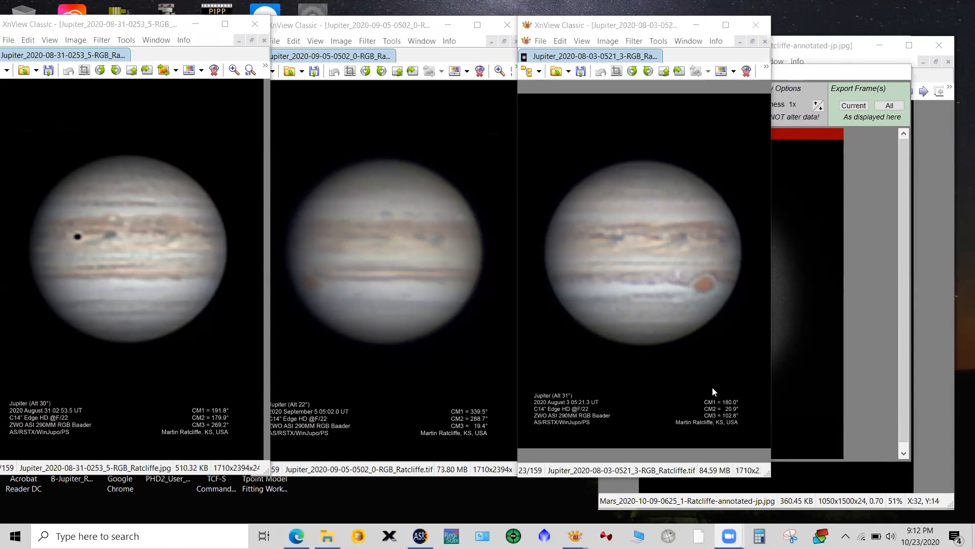
mouse_move(714, 280)
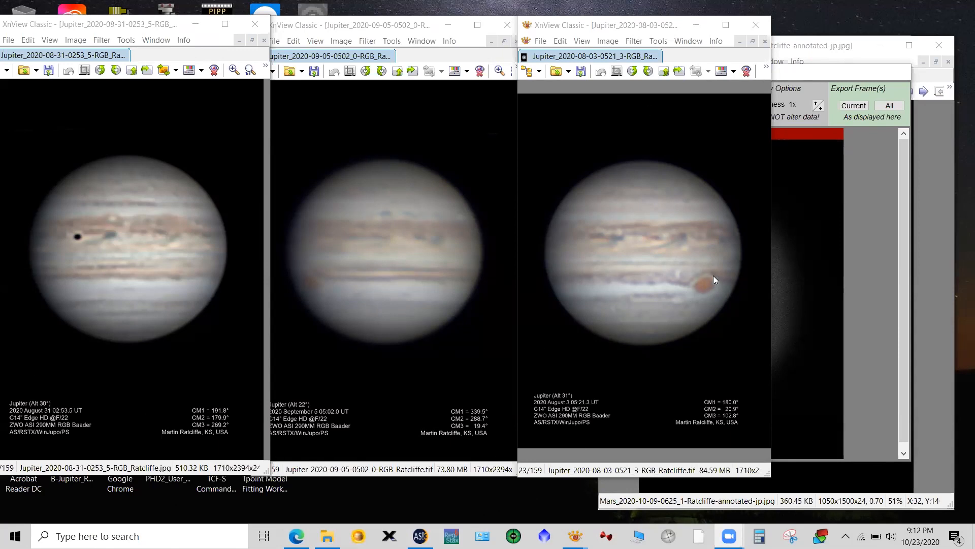
mouse_move(728, 310)
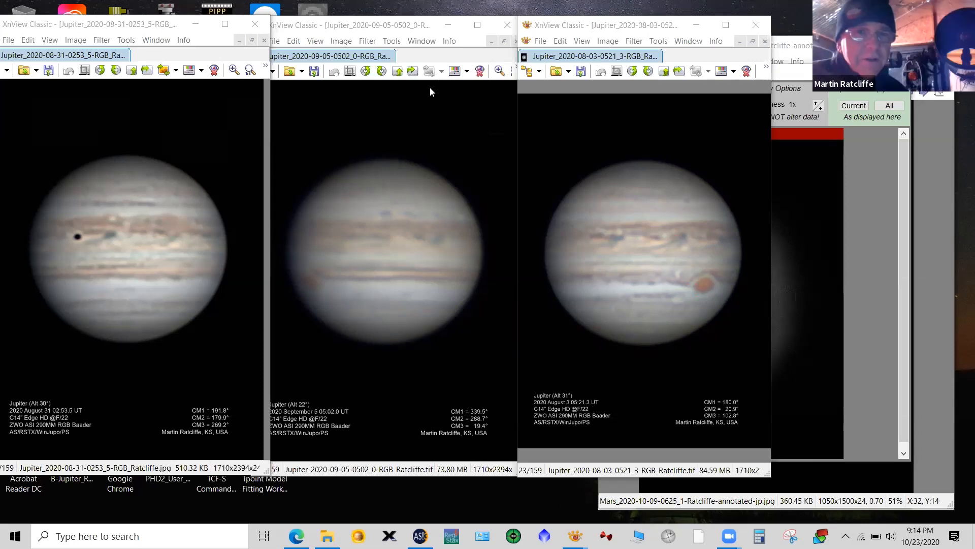
mouse_move(392, 92)
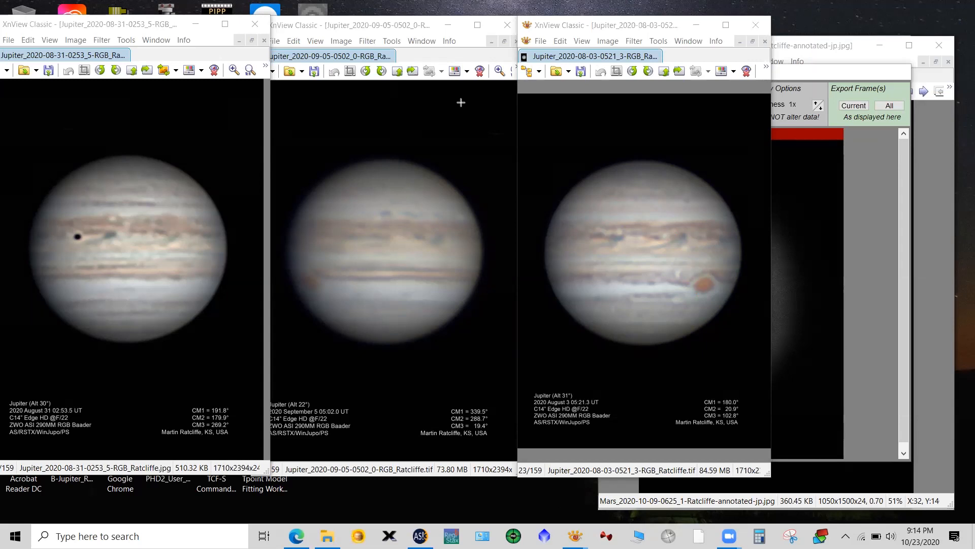
mouse_move(68, 232)
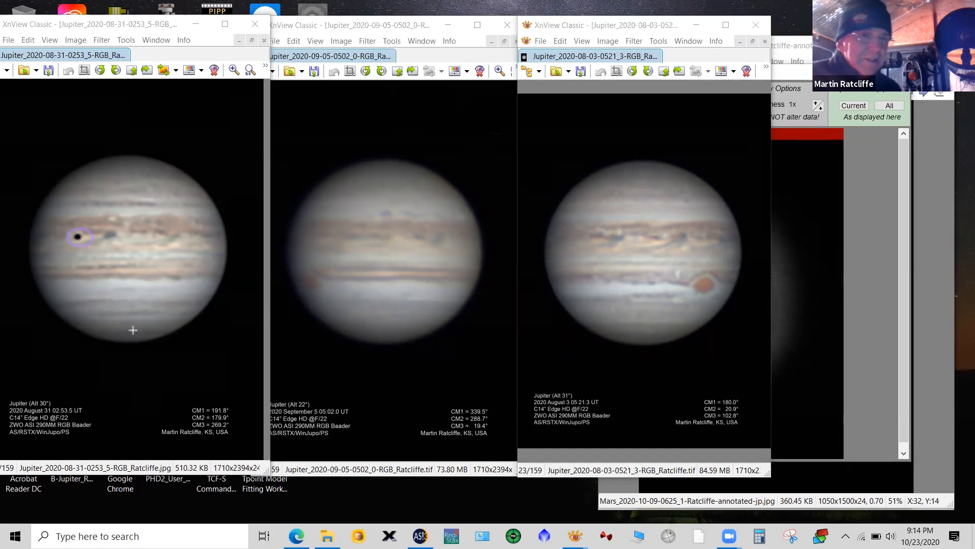
mouse_move(114, 366)
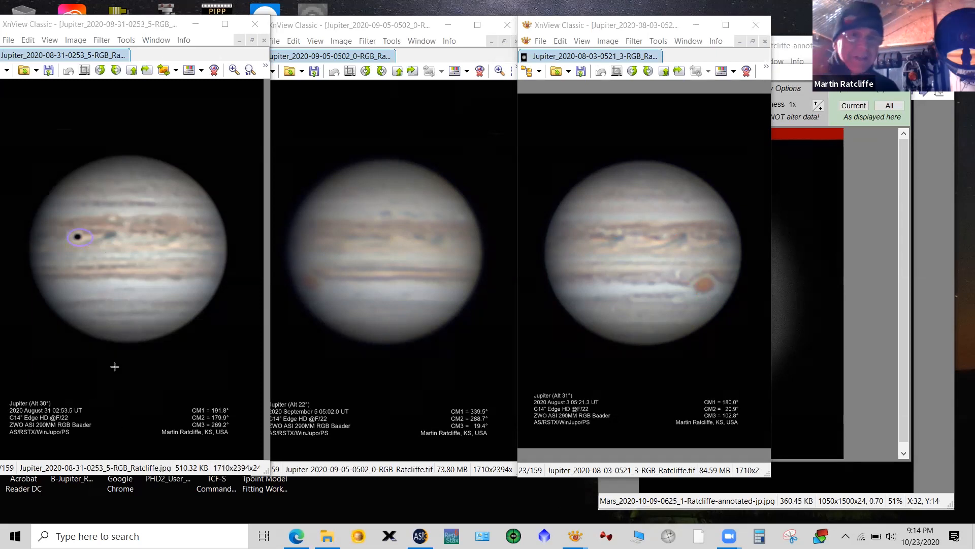
mouse_move(69, 219)
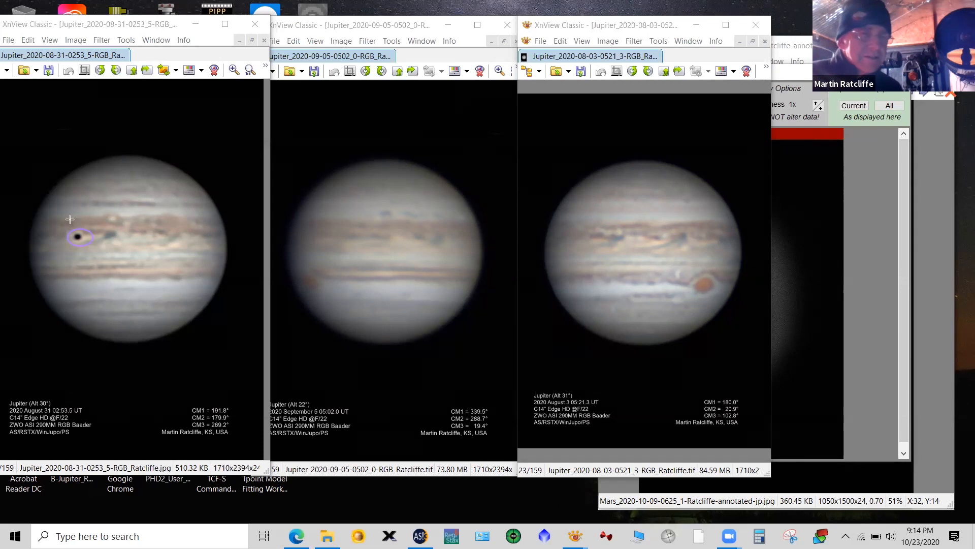
mouse_move(85, 243)
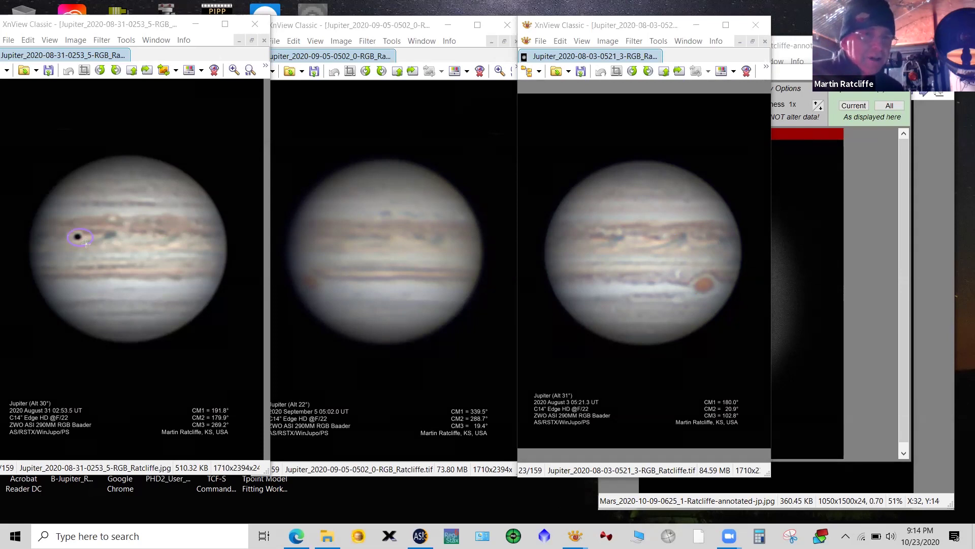
mouse_move(74, 235)
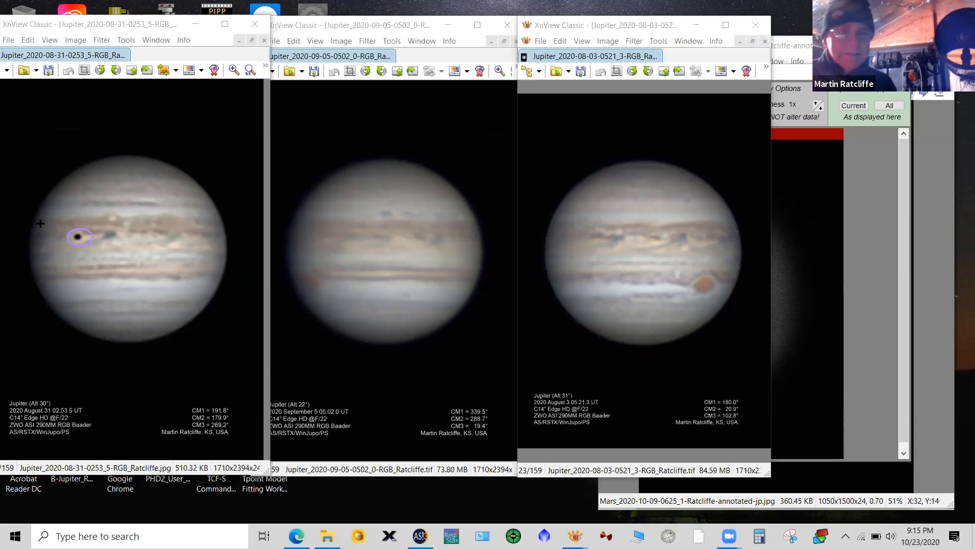
mouse_move(107, 256)
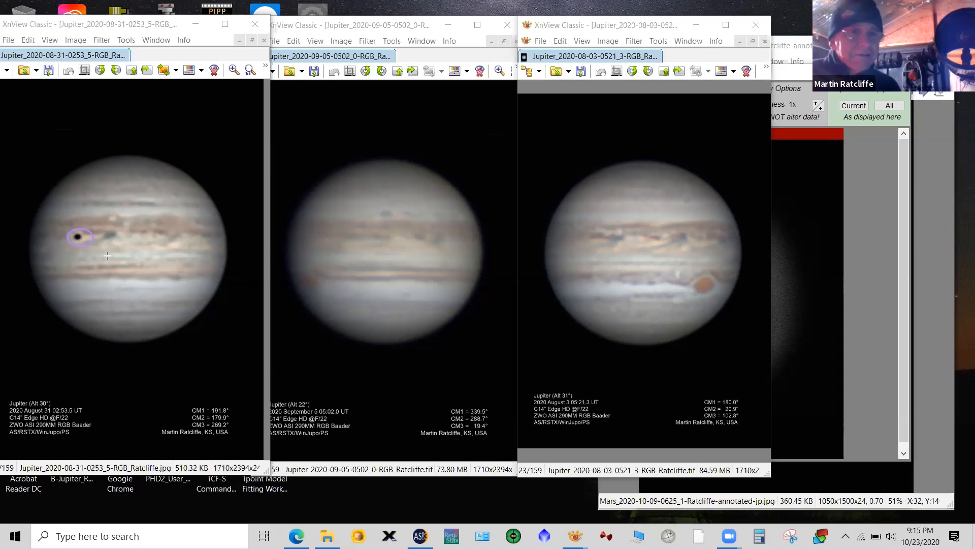
mouse_move(91, 224)
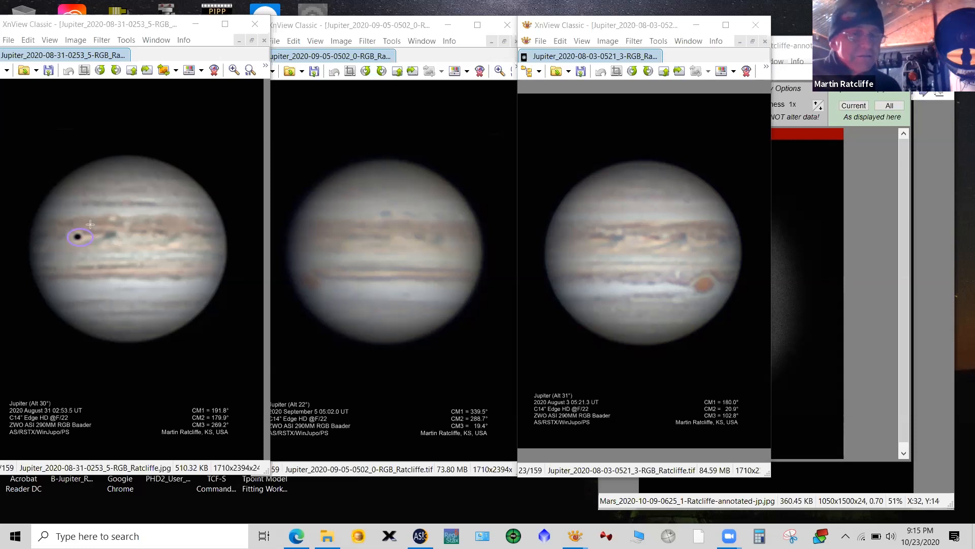
mouse_move(78, 235)
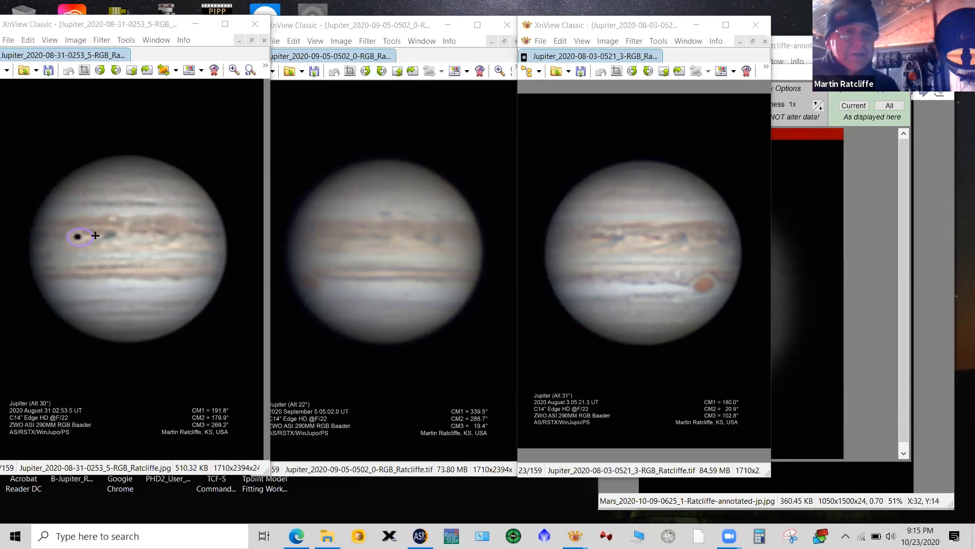
mouse_move(222, 232)
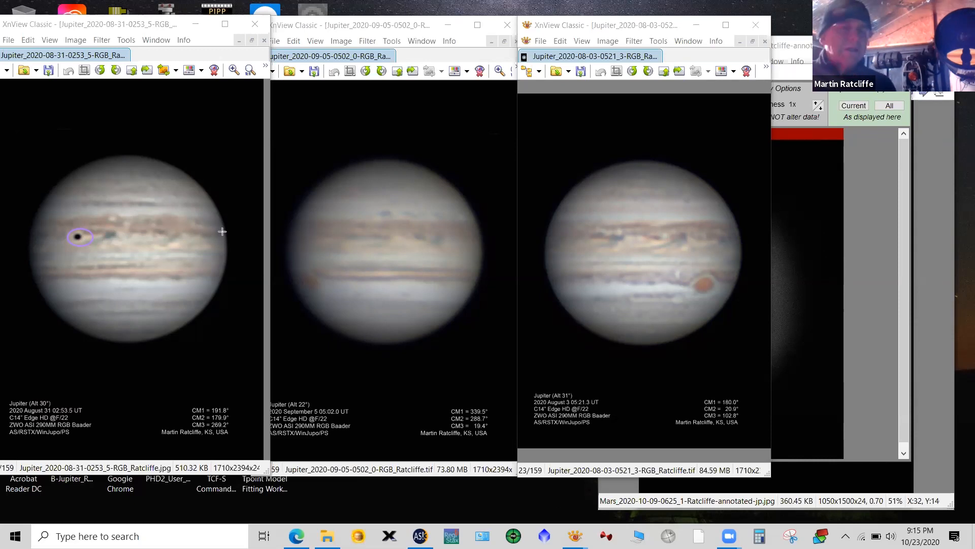
mouse_move(142, 235)
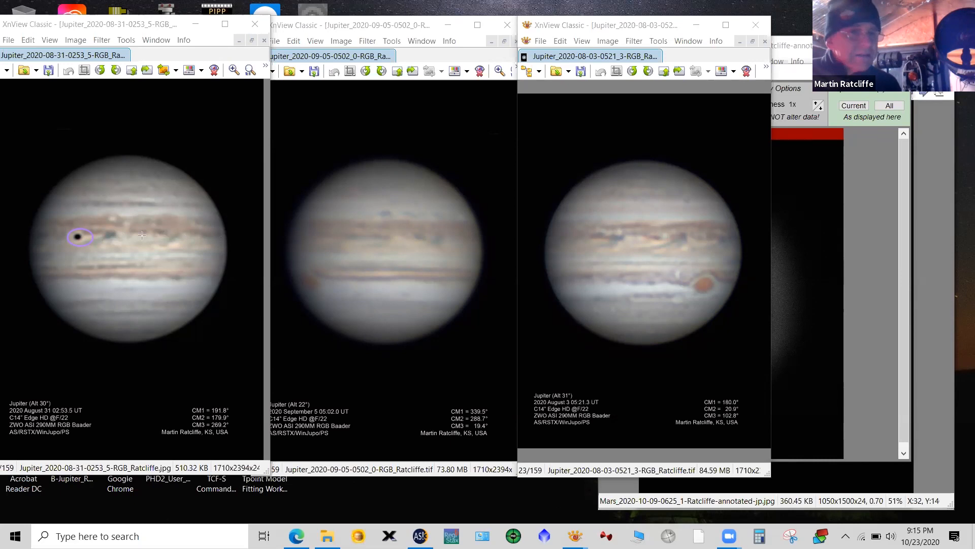
mouse_move(95, 245)
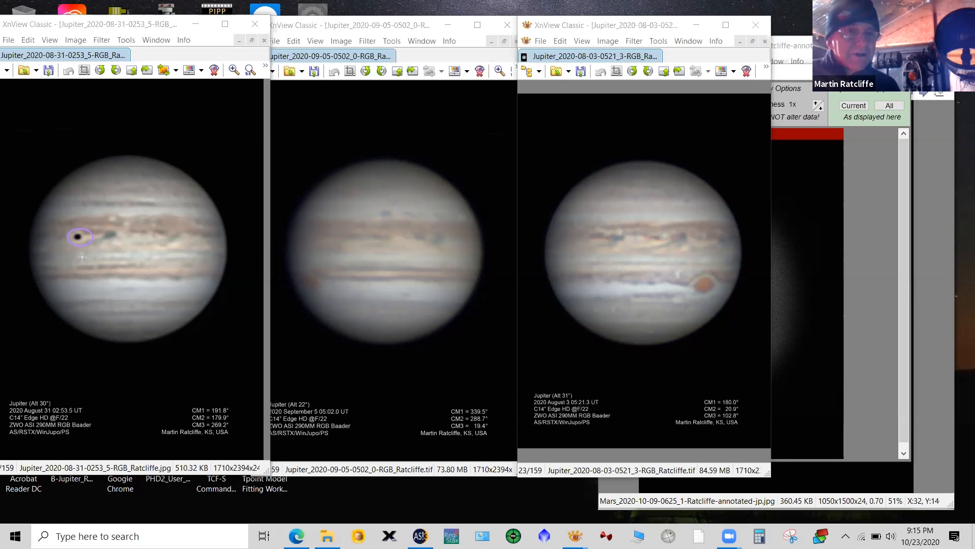
mouse_move(183, 248)
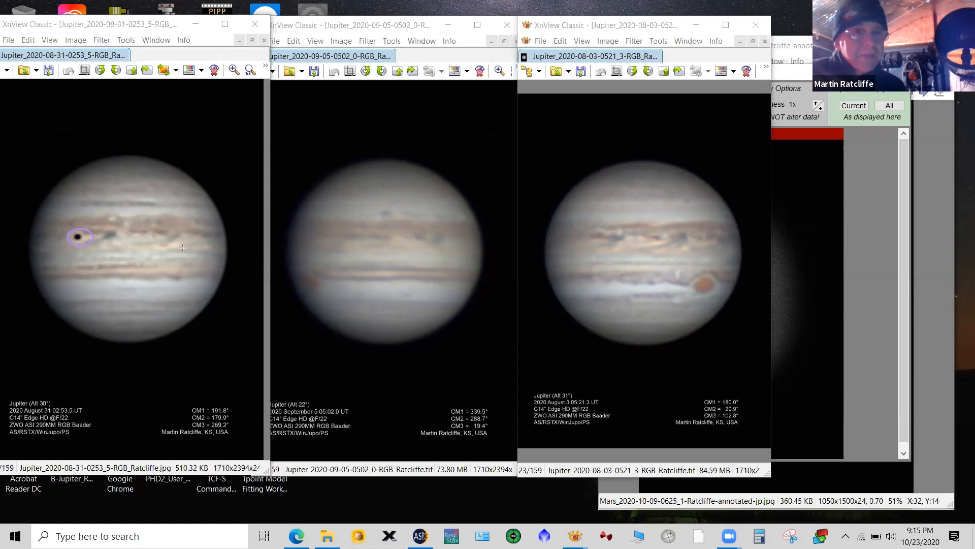
mouse_move(353, 334)
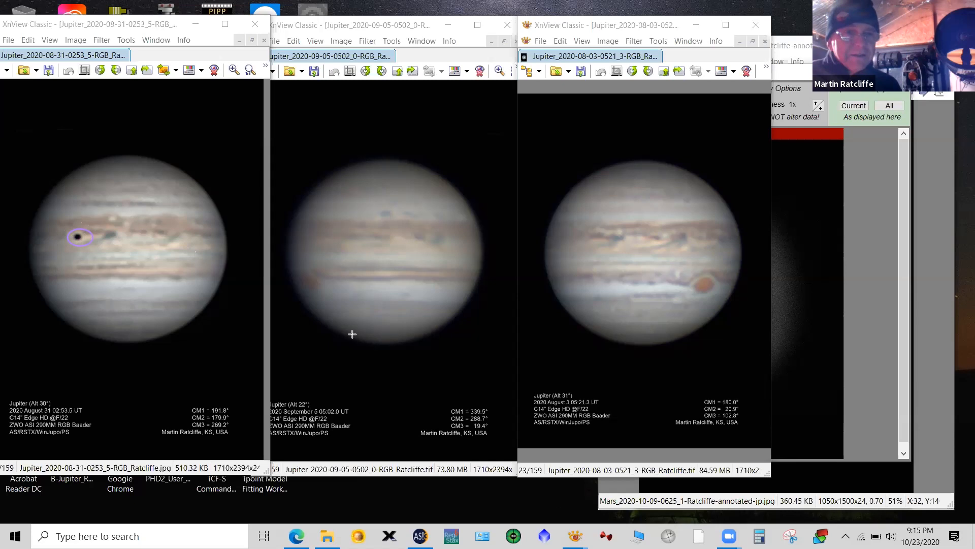
mouse_move(310, 273)
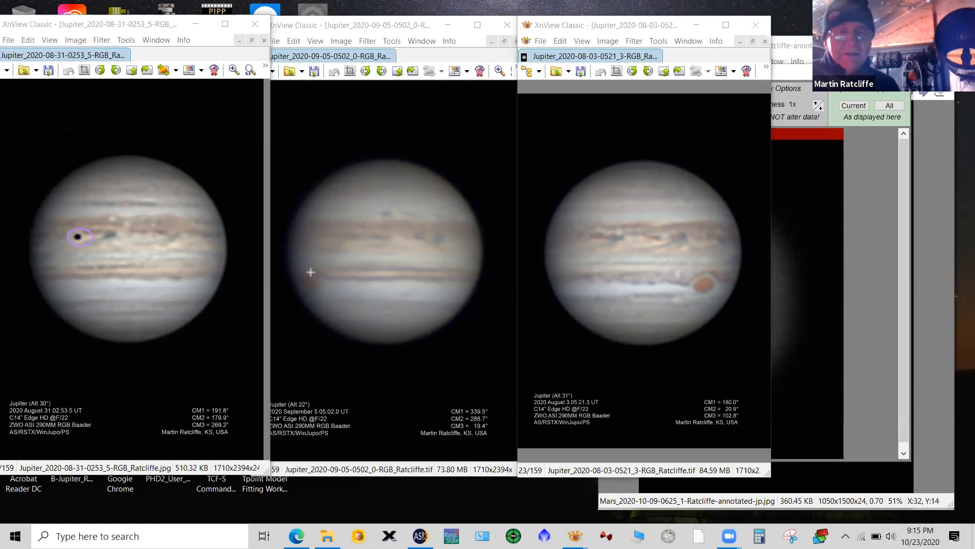
mouse_move(389, 272)
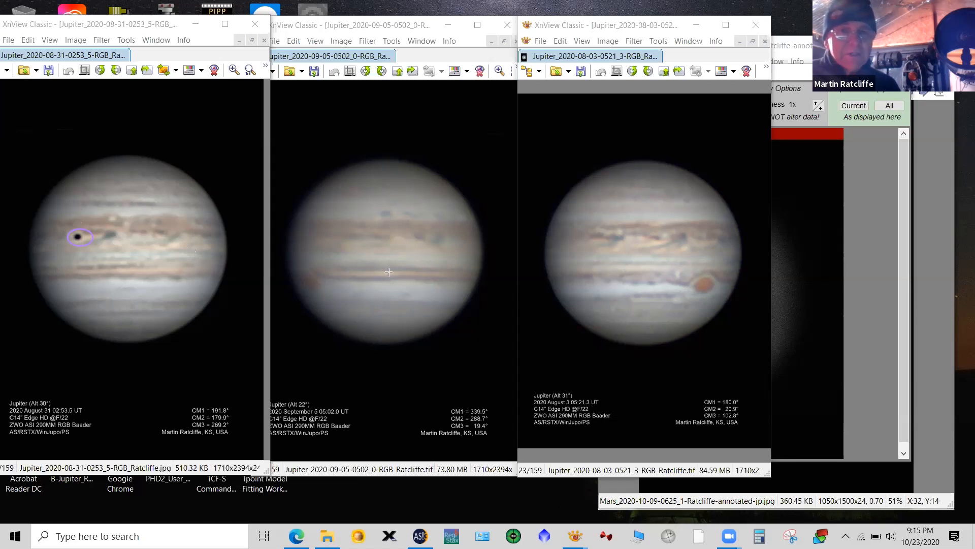
mouse_move(366, 279)
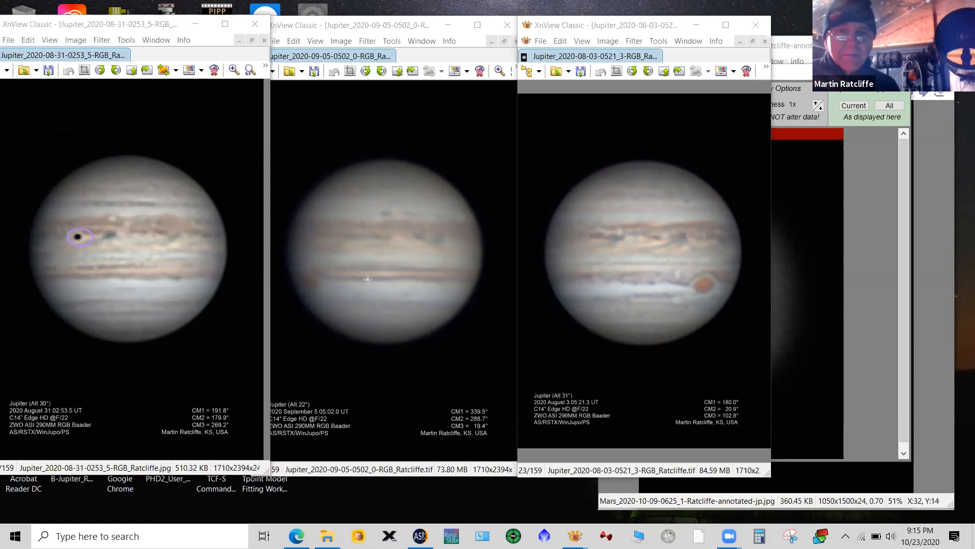
mouse_move(442, 269)
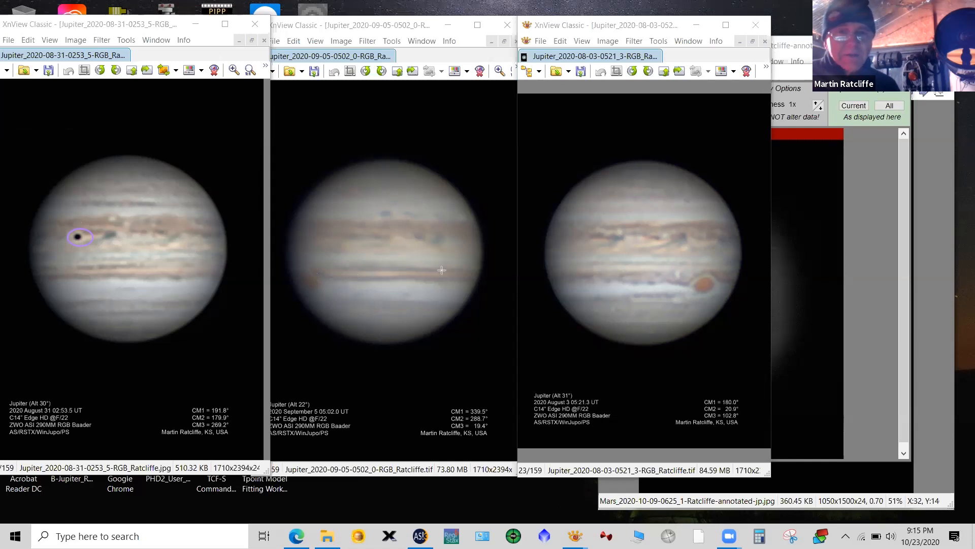
mouse_move(471, 274)
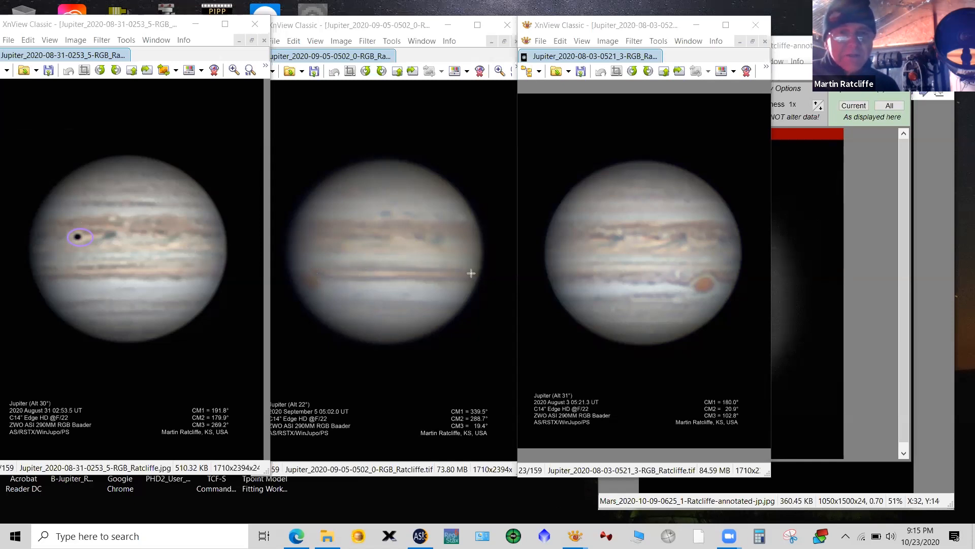
mouse_move(293, 278)
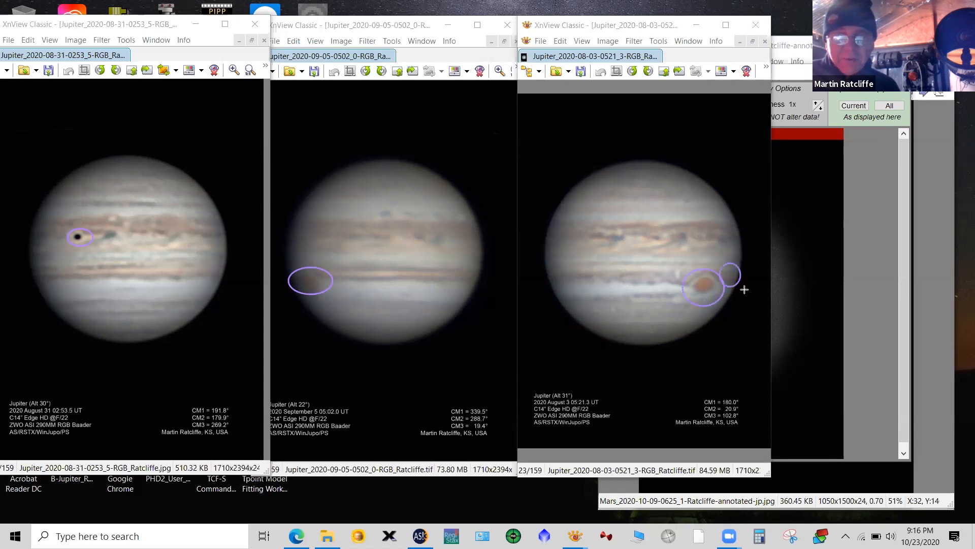
mouse_move(328, 274)
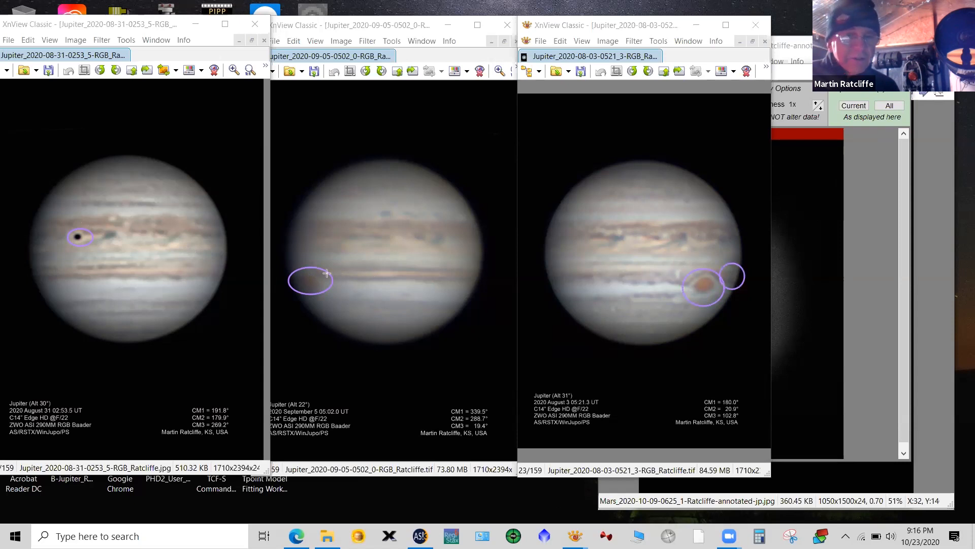
mouse_move(641, 295)
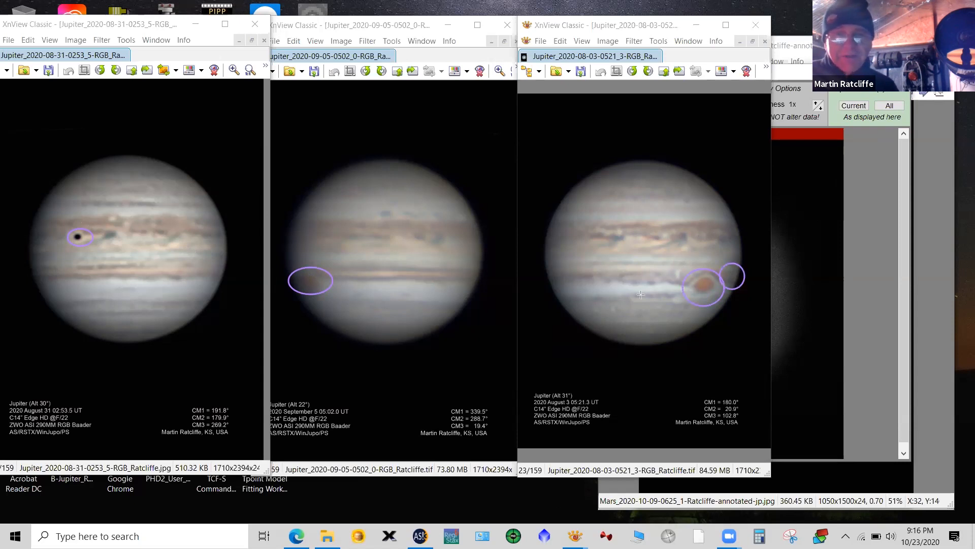
mouse_move(706, 285)
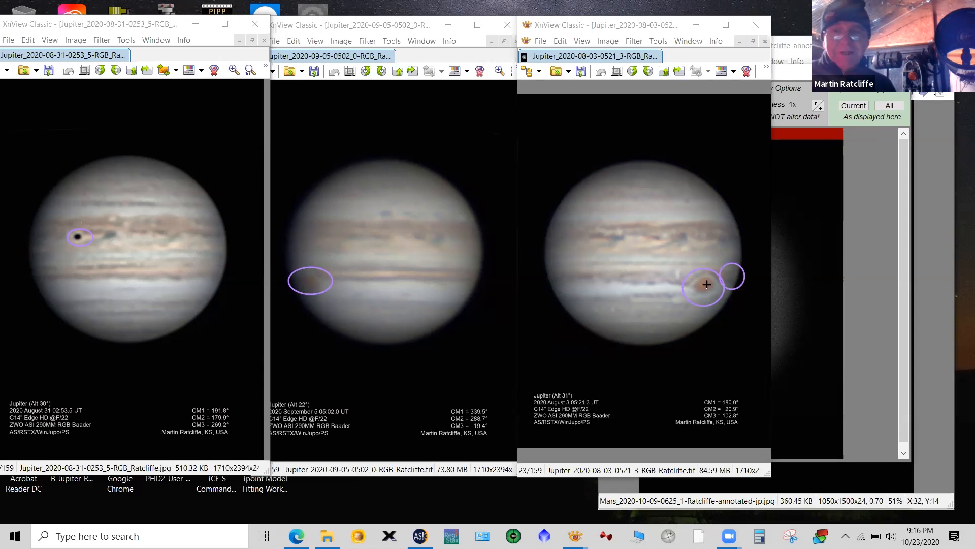
mouse_move(468, 246)
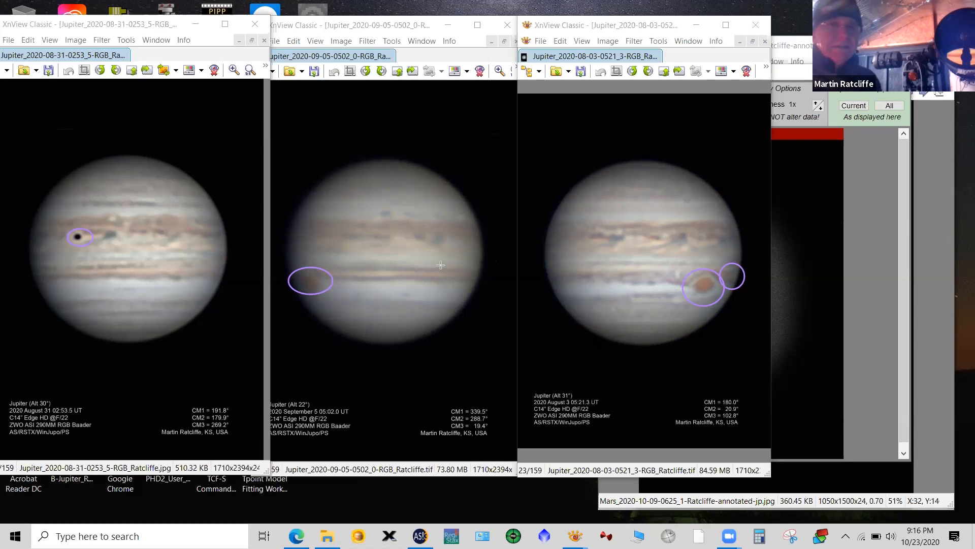
mouse_move(387, 256)
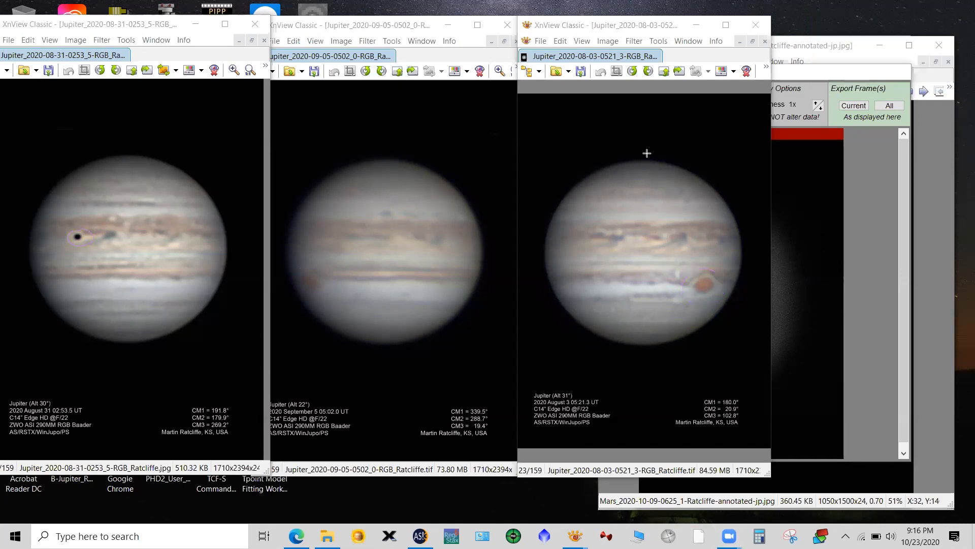
mouse_move(810, 361)
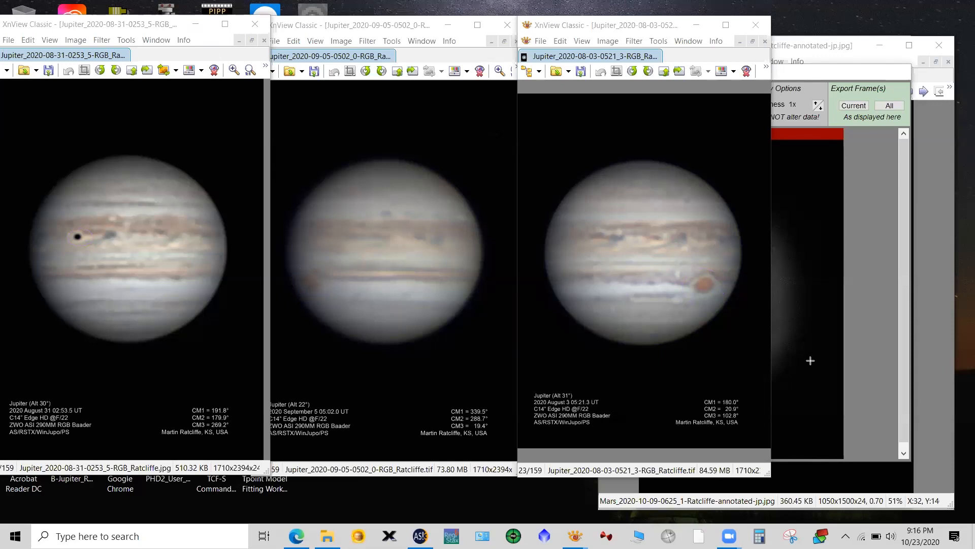
mouse_move(791, 432)
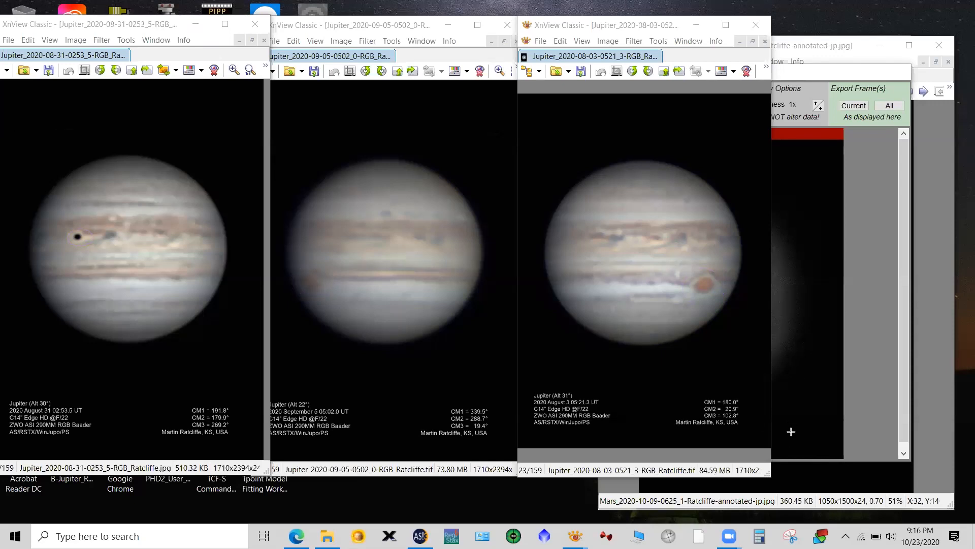
mouse_move(576, 21)
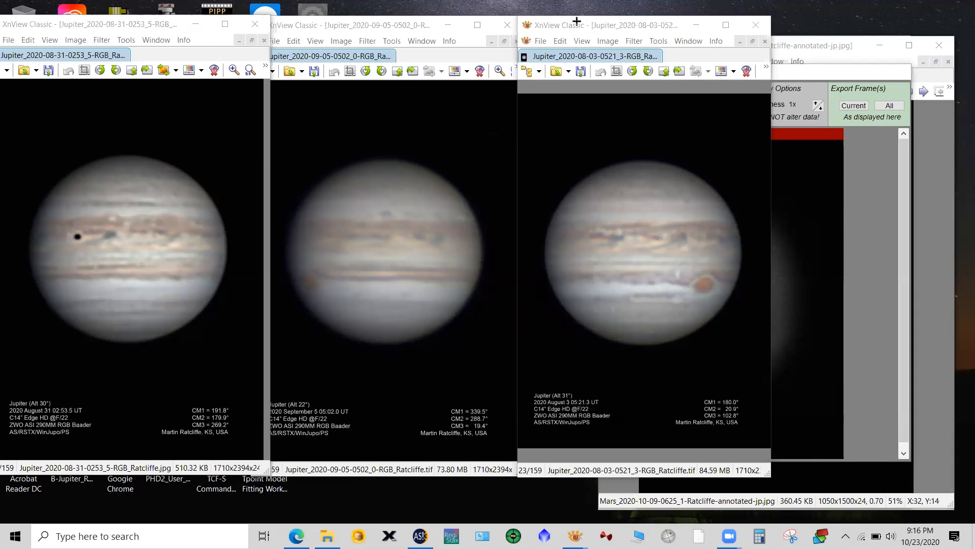
mouse_move(706, 318)
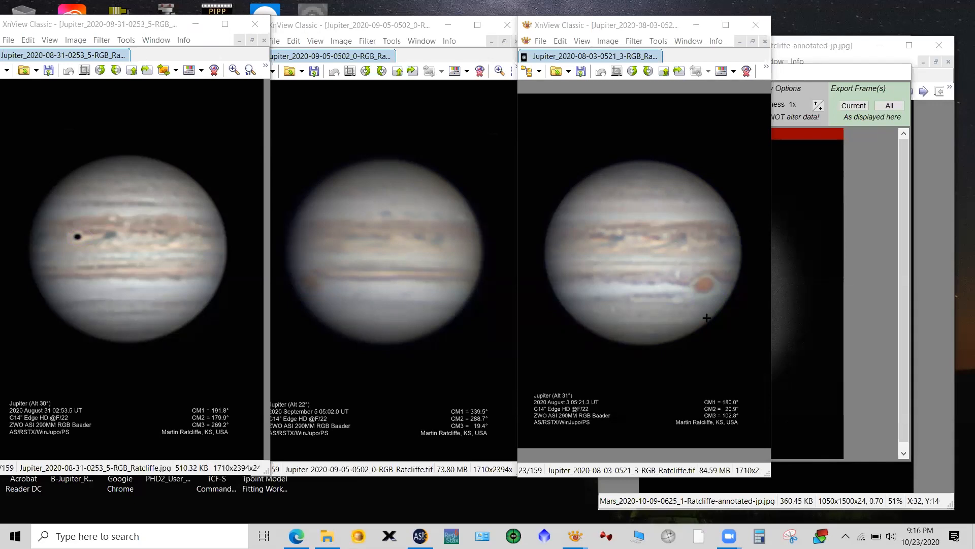
mouse_move(718, 285)
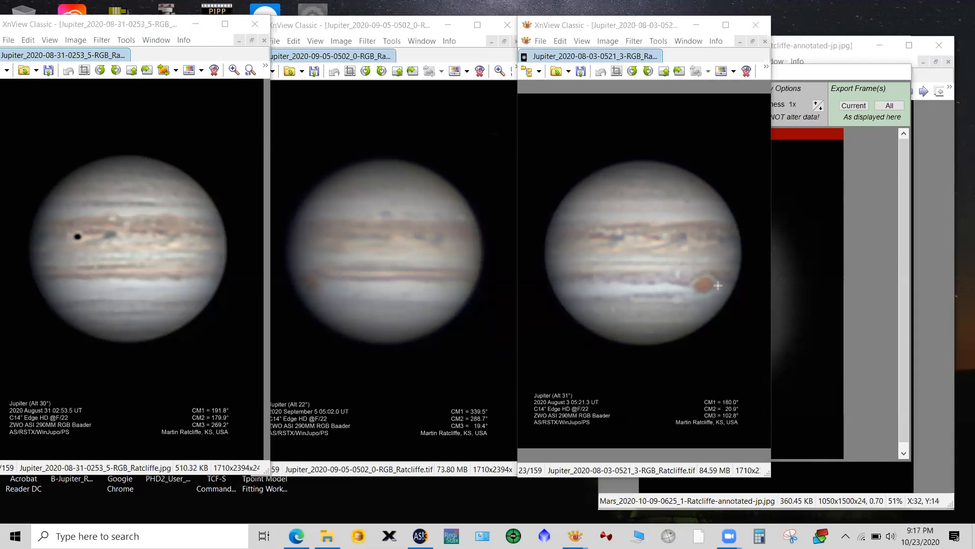